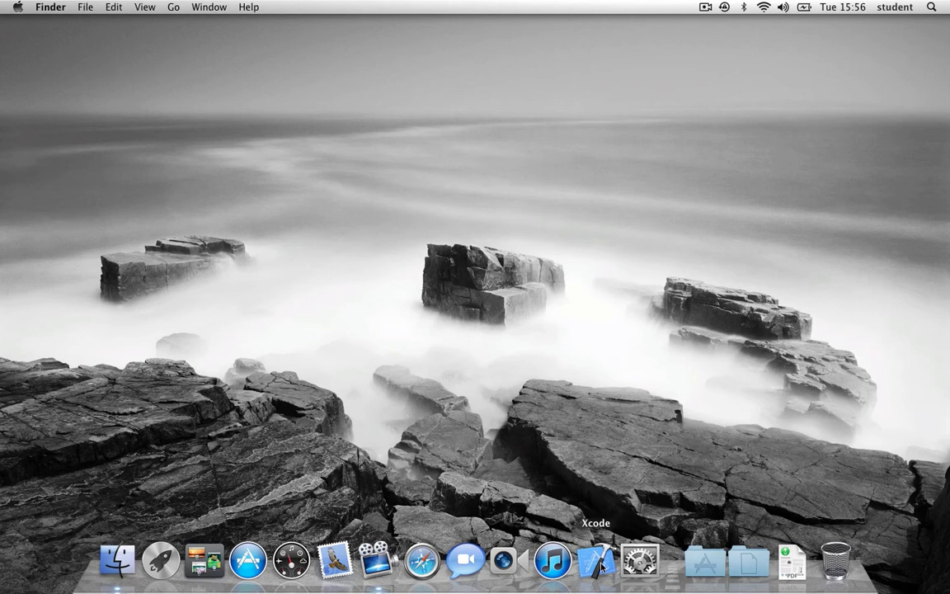
pyautogui.moveTo(545, 333)
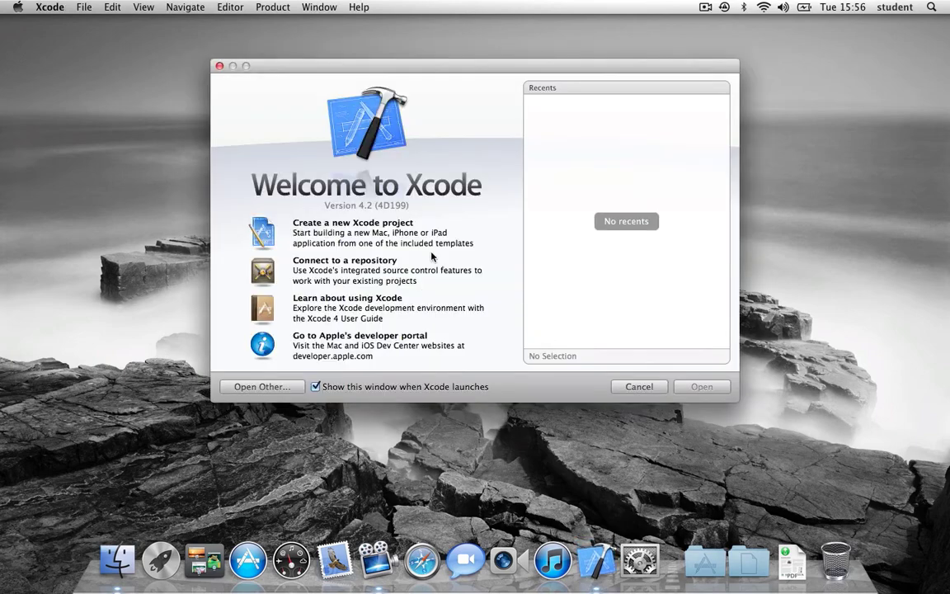
# Step: Start a new Xcode project and pick the iOS Single View Application template
pyautogui.click(639, 386)
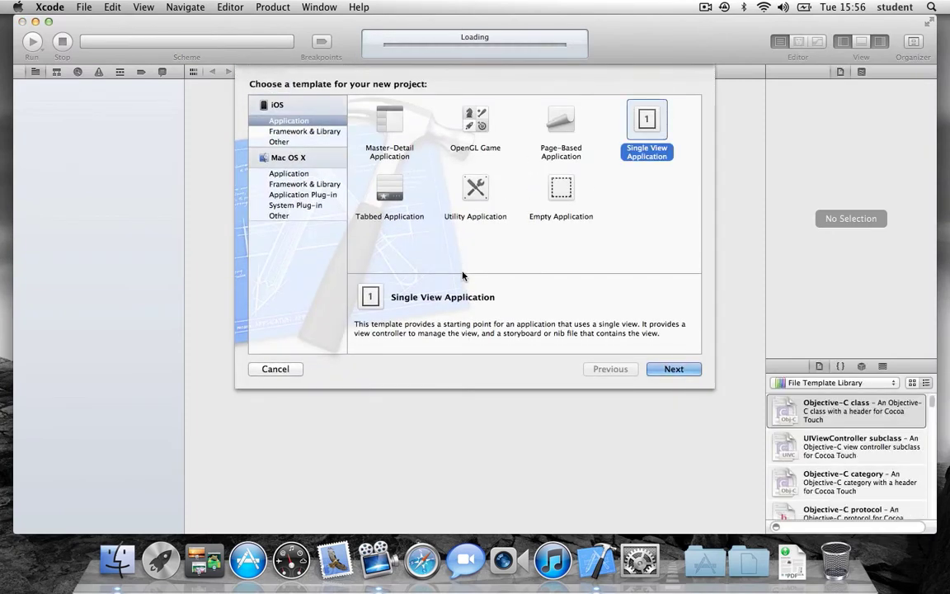
pyautogui.moveTo(571, 190)
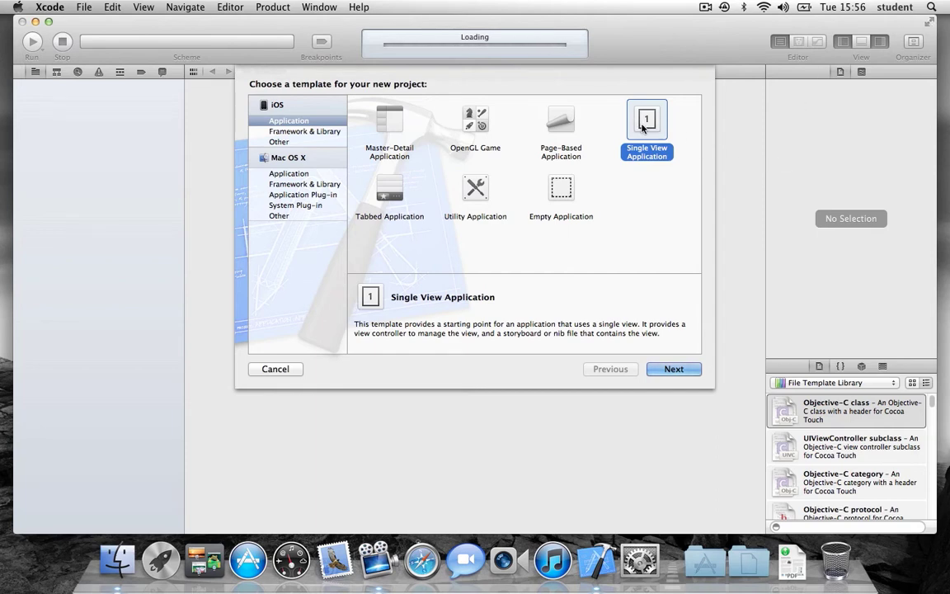
pyautogui.moveTo(674, 368)
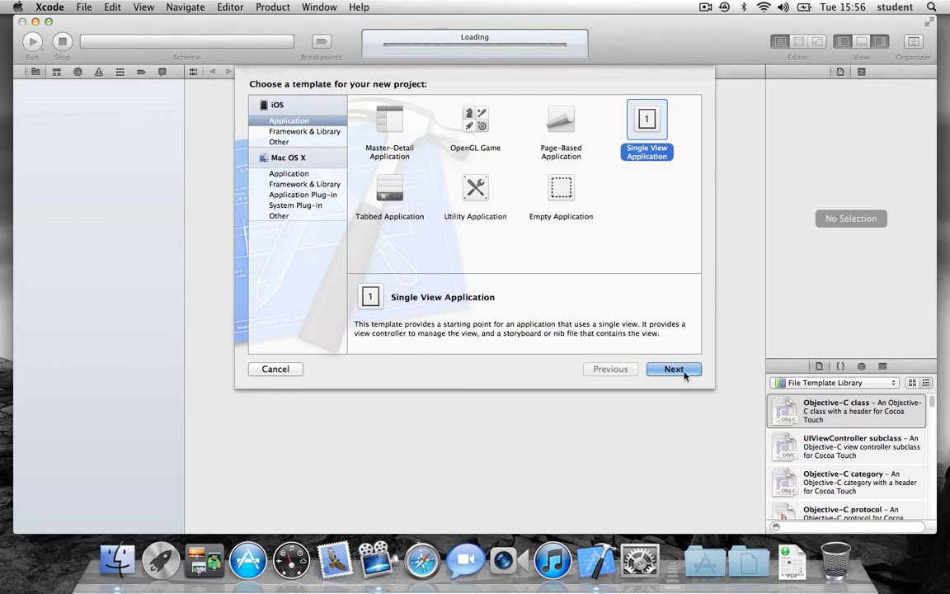
# Step: Name the project GameDemo with class prefix Game and iPad as the device family
pyautogui.click(674, 369)
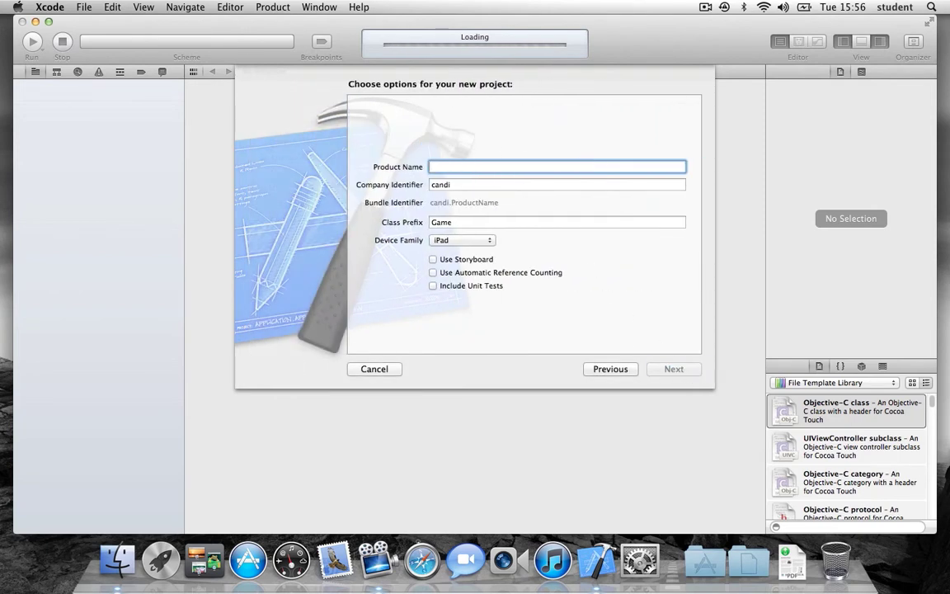
pyautogui.write('GameDe')
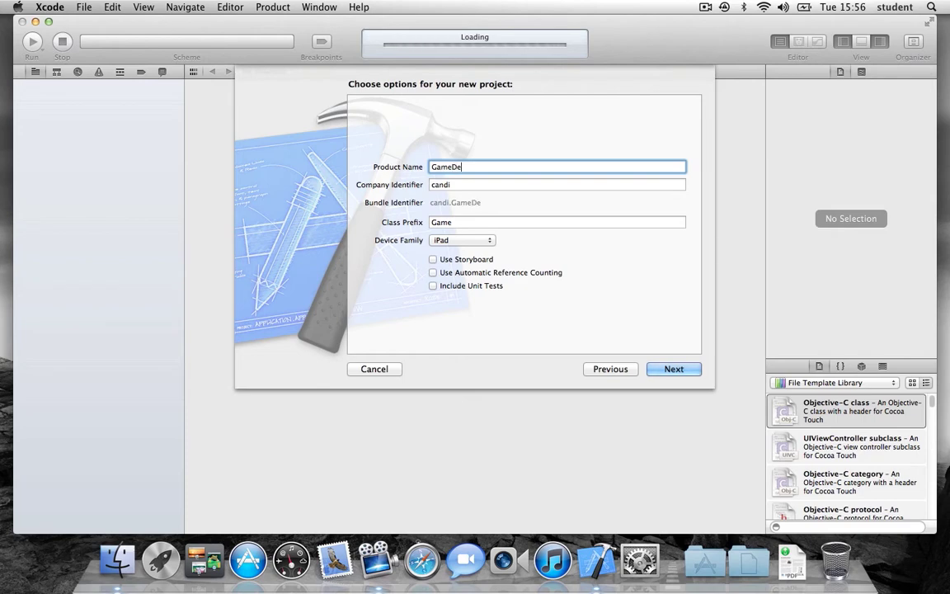
pyautogui.write('mo')
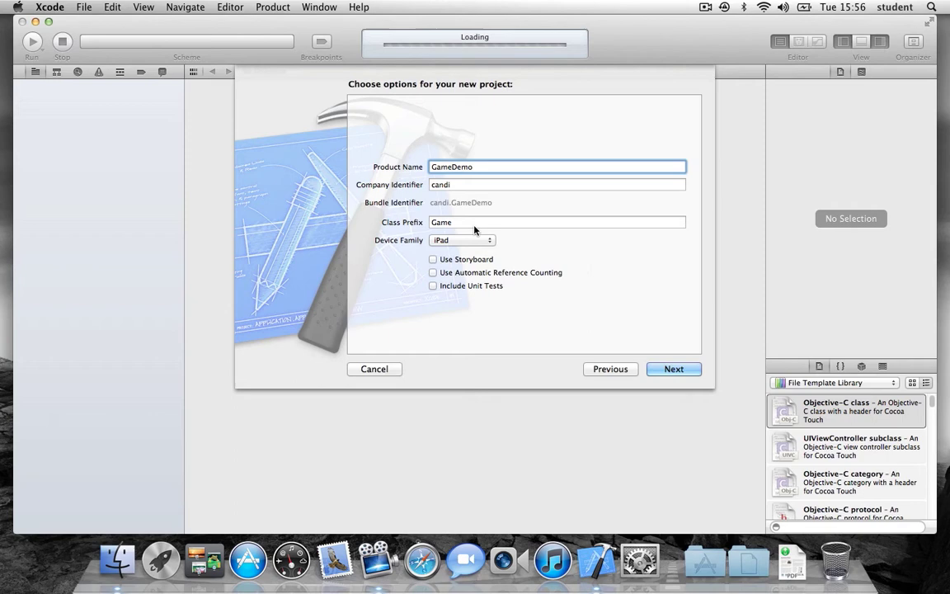
pyautogui.moveTo(460, 222)
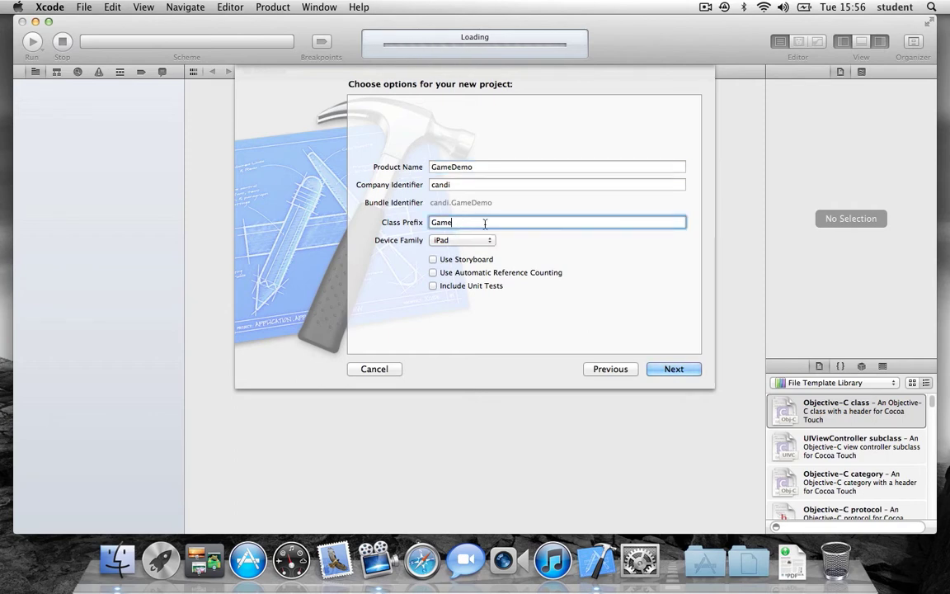
pyautogui.click(462, 240)
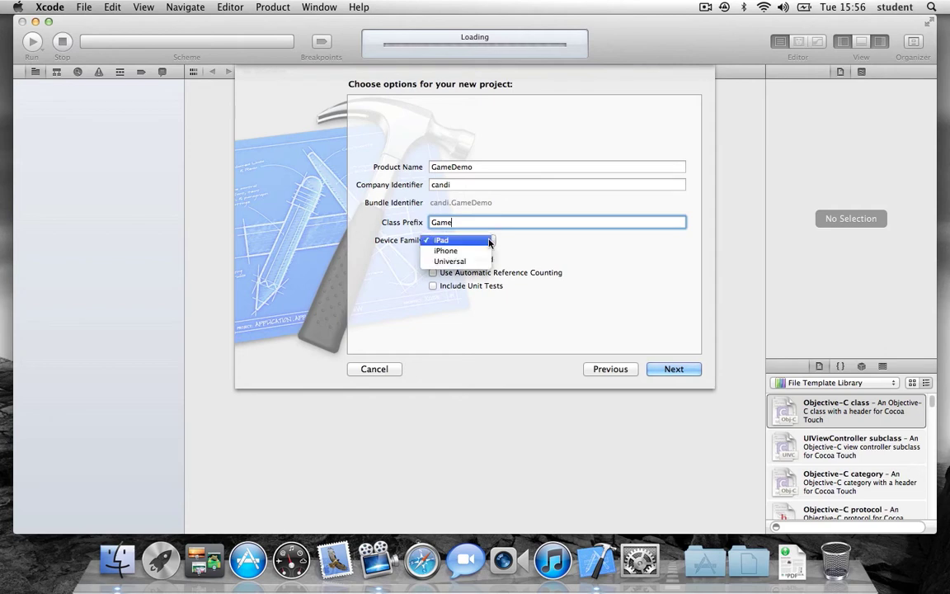
pyautogui.click(442, 240)
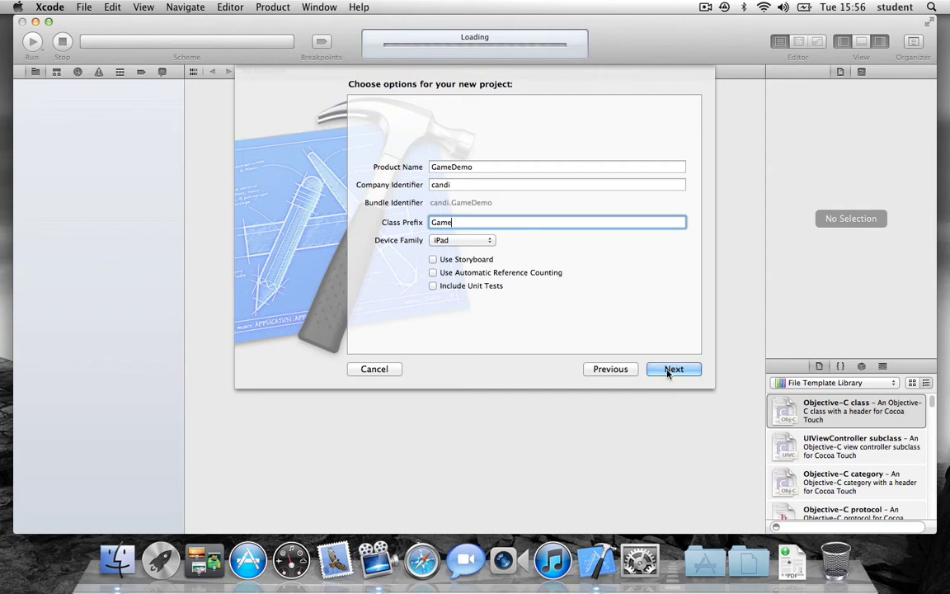
pyautogui.click(674, 369)
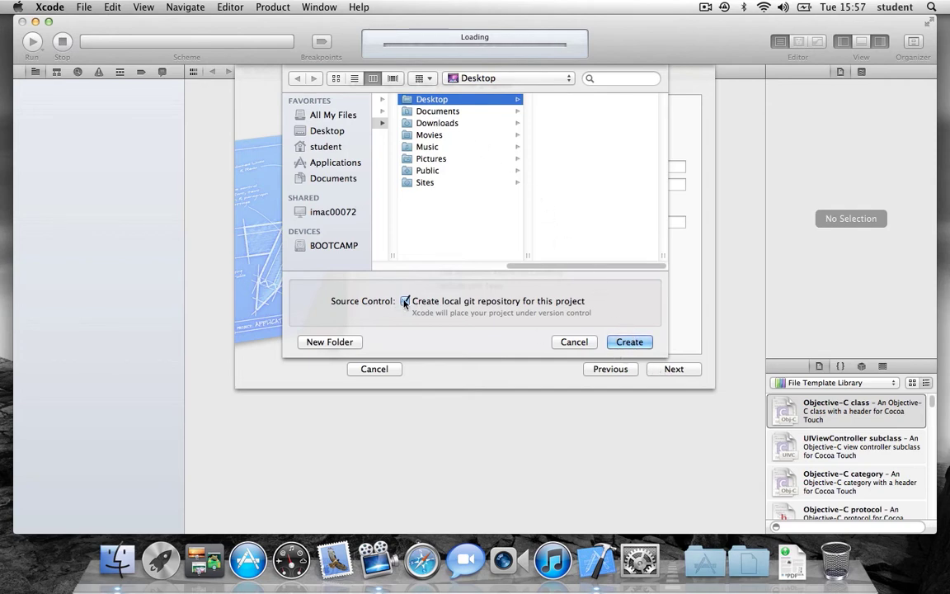
# Step: Save GameDemo to the Desktop without a local git repository
pyautogui.click(405, 301)
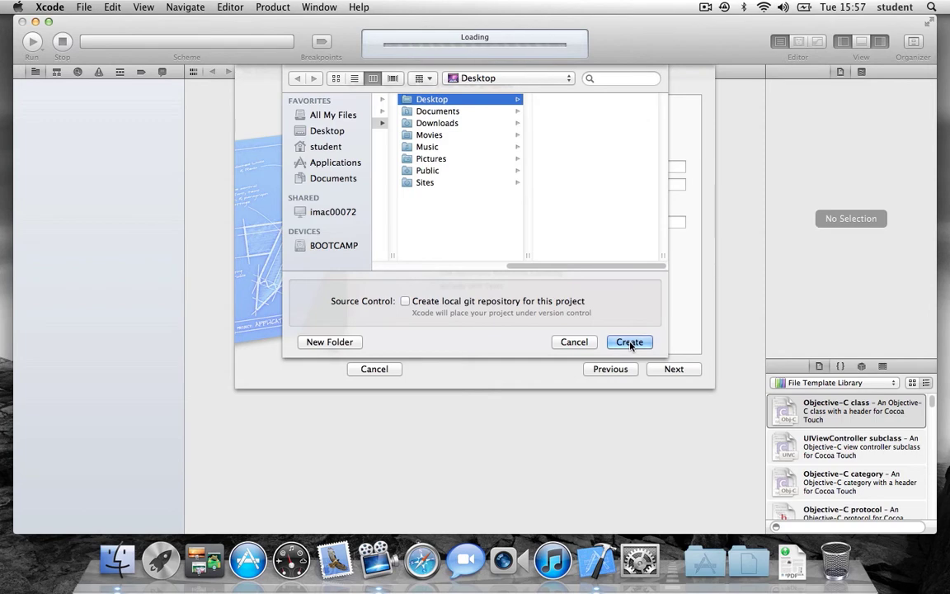
pyautogui.click(628, 341)
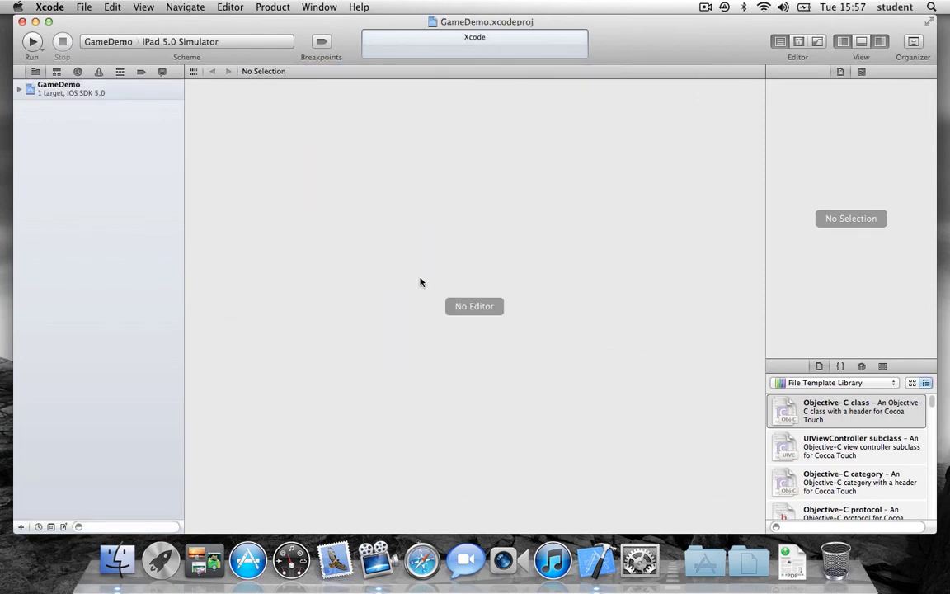
# Step: Limit GameDemo's supported orientations to Landscape Left and Landscape Right
pyautogui.click(59, 84)
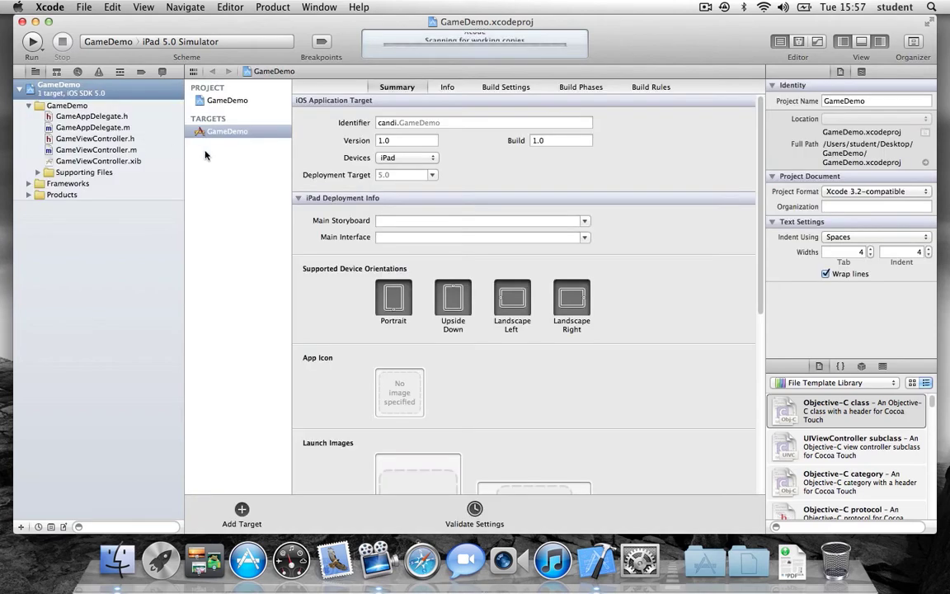
pyautogui.moveTo(335, 265)
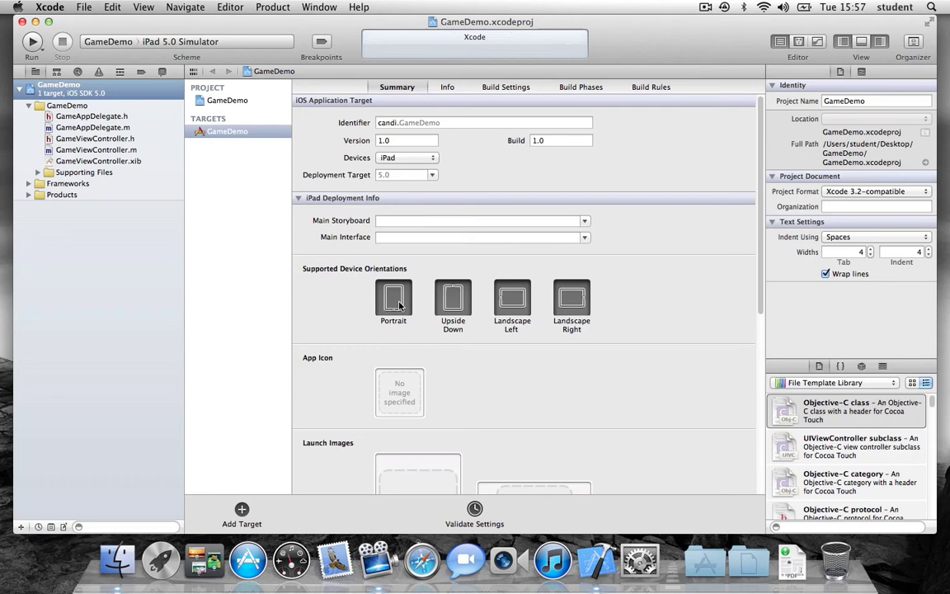
pyautogui.click(452, 300)
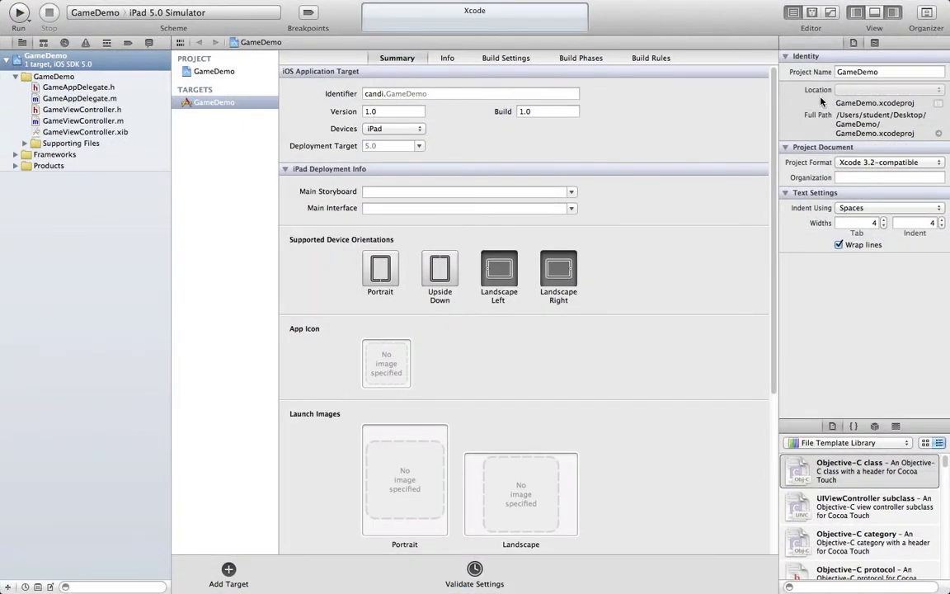
pyautogui.moveTo(704, 263)
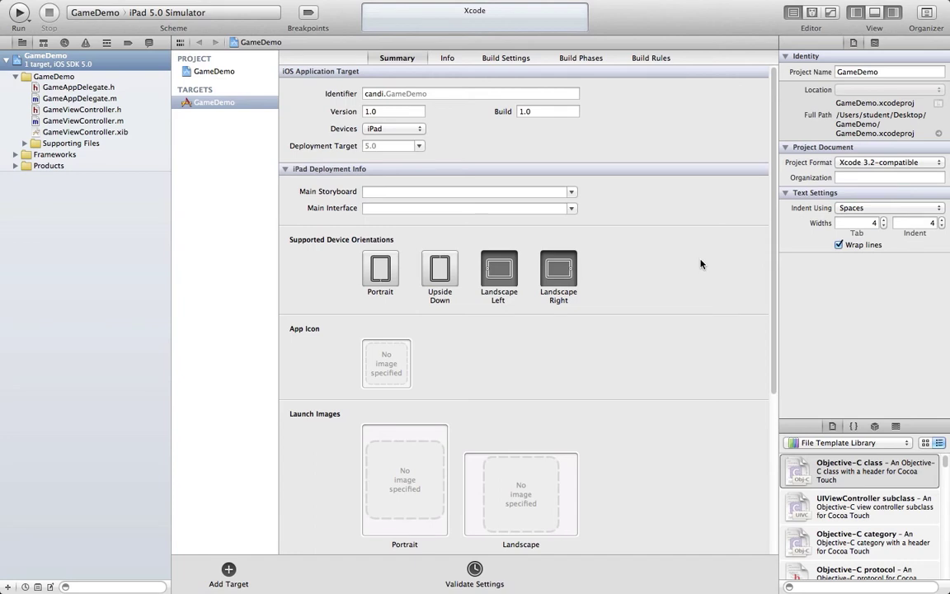
pyautogui.moveTo(584, 76)
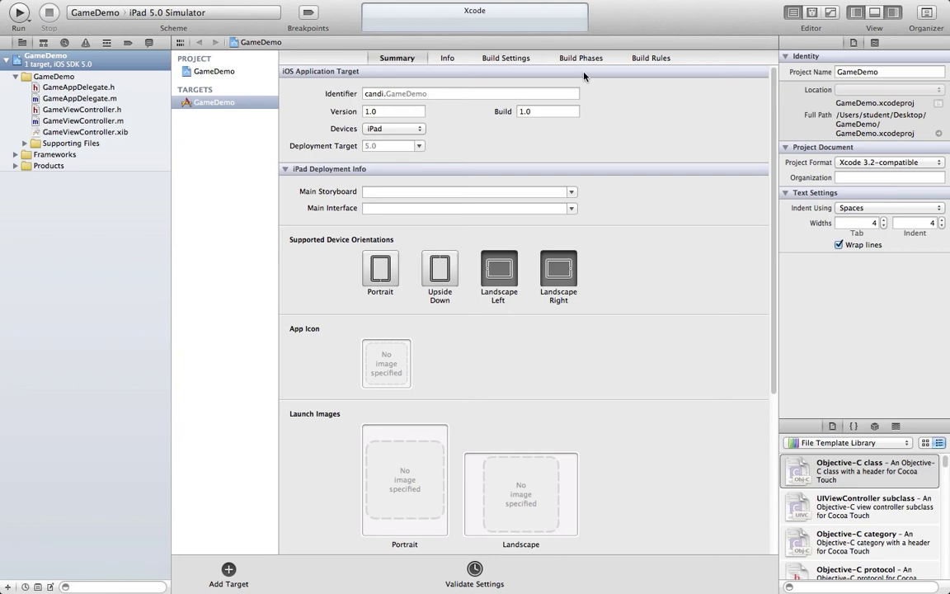
pyautogui.click(580, 58)
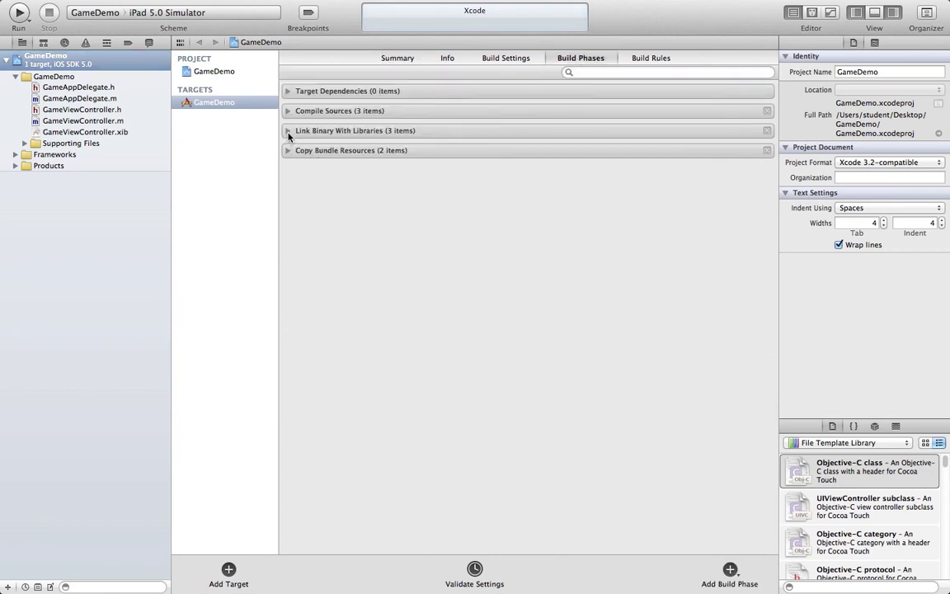
# Step: Add QuartzCore.framework and AVFoundation.framework under Link Binary With Libraries
pyautogui.click(288, 130)
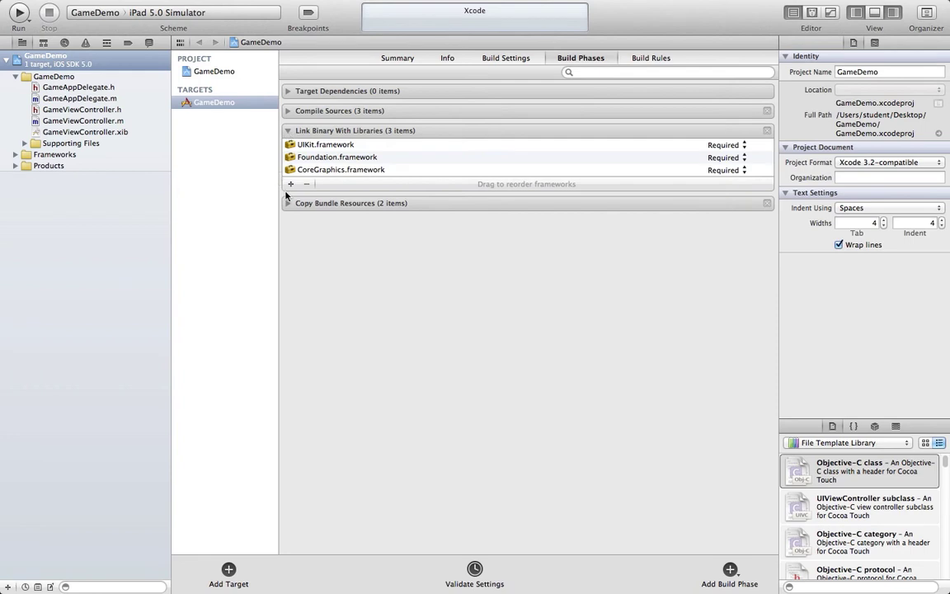
pyautogui.click(290, 183)
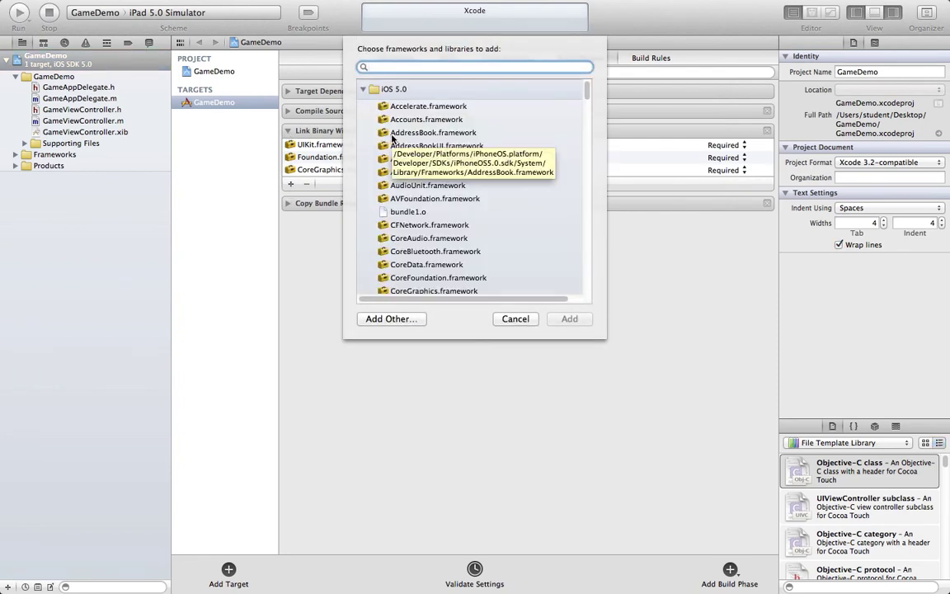
pyautogui.write('q')
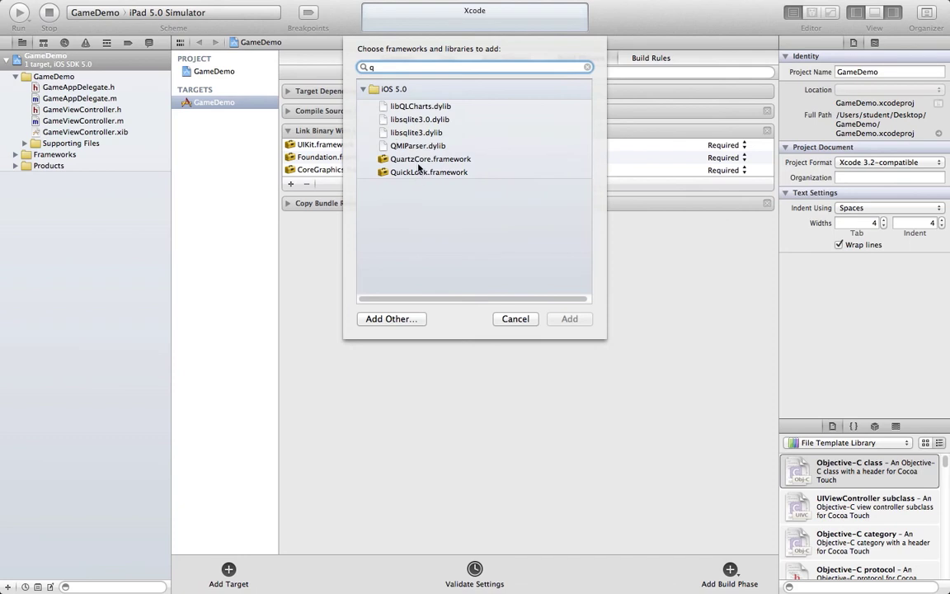
pyautogui.click(569, 319)
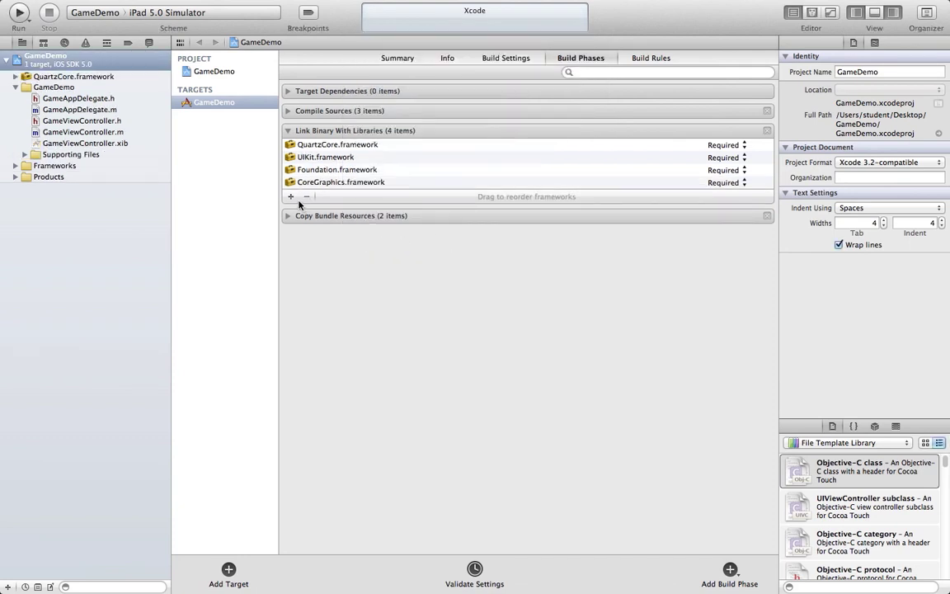
pyautogui.click(290, 196)
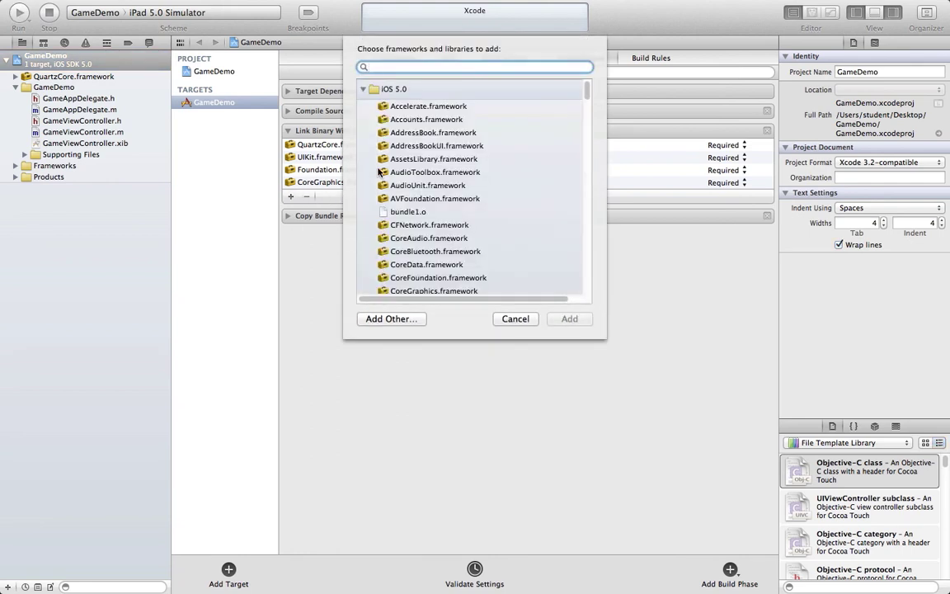
pyautogui.write('AV')
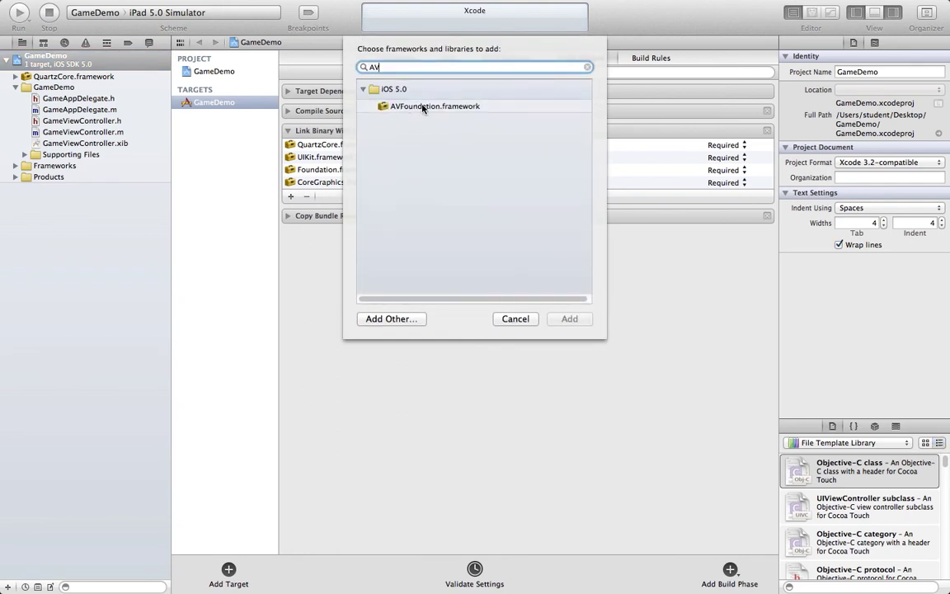
pyautogui.click(569, 319)
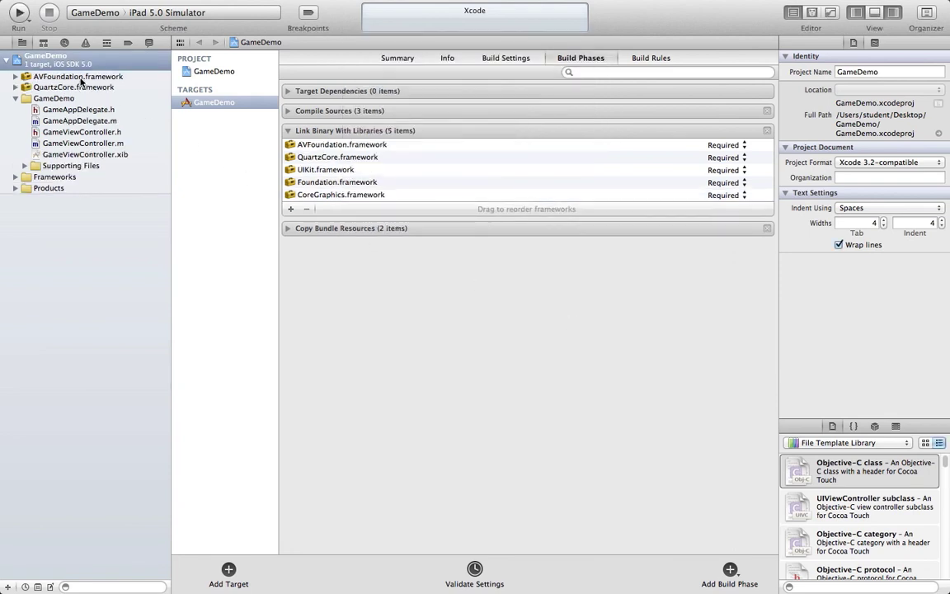
pyautogui.click(74, 87)
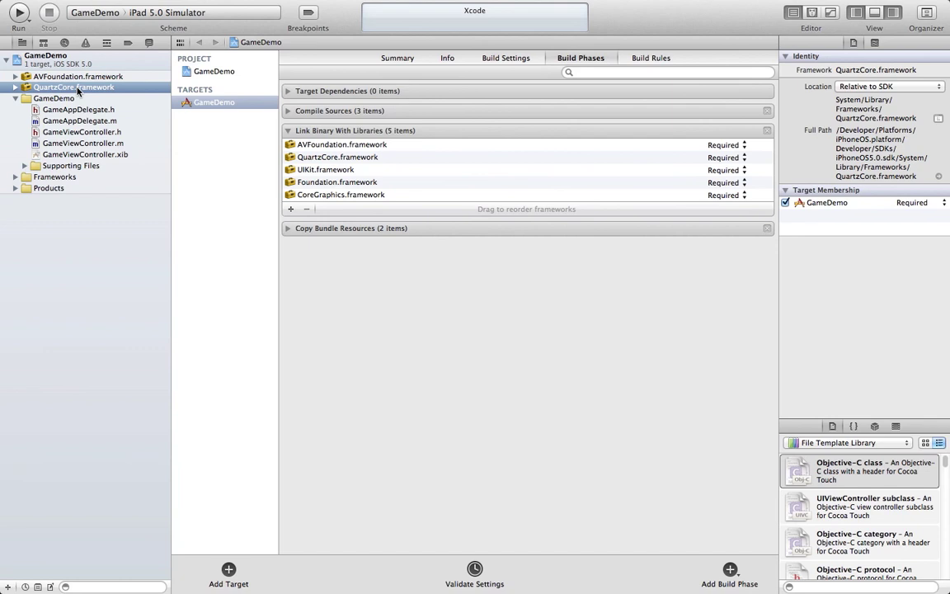